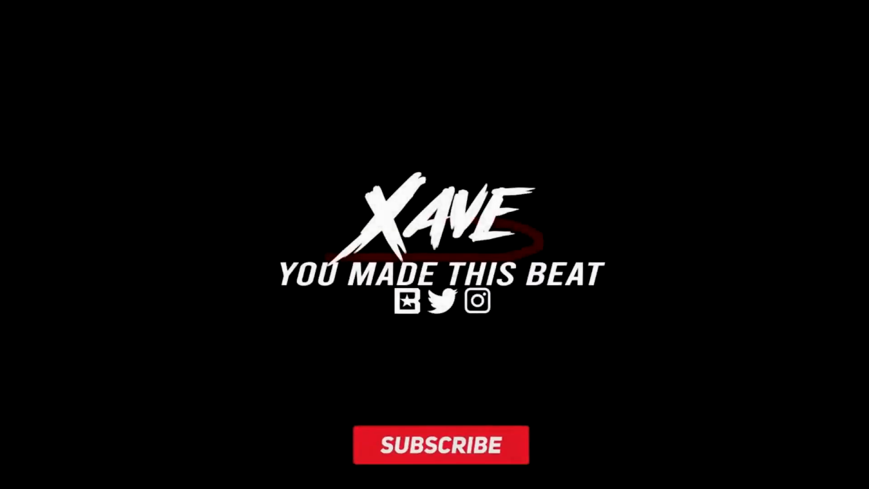
pyautogui.click(440, 443)
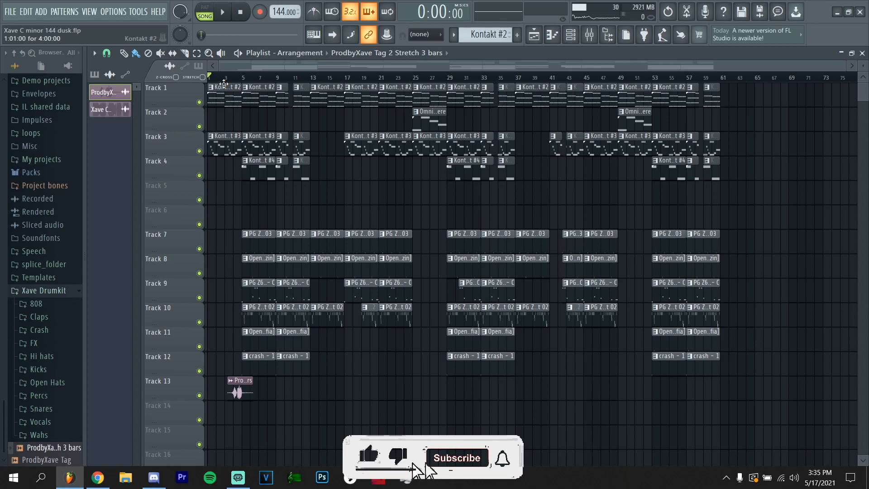
pyautogui.click(456, 457)
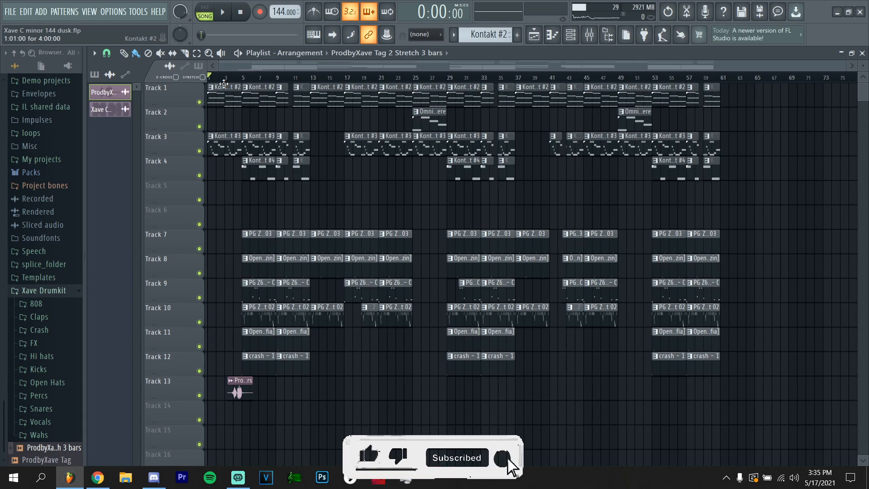